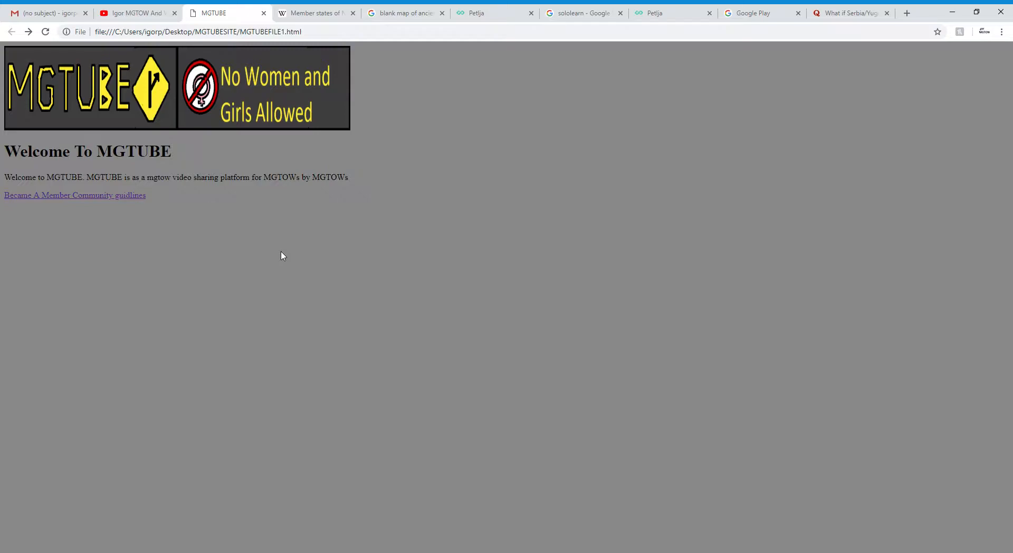
mouse_move(36, 195)
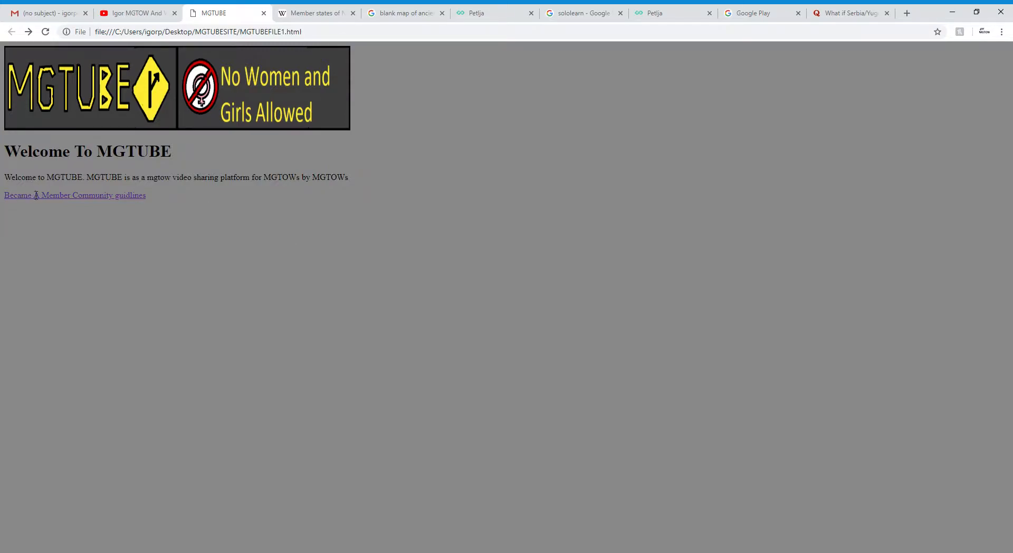
Step: Visit the sign-up form briefly, return home, then follow the 'Community guidlines' link to its five rules
click(18, 195)
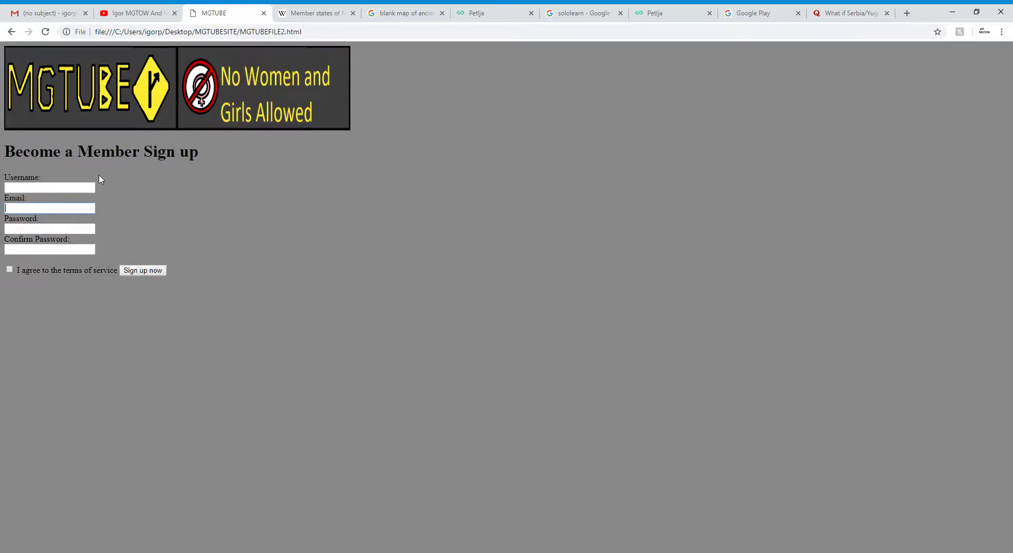
click(11, 31)
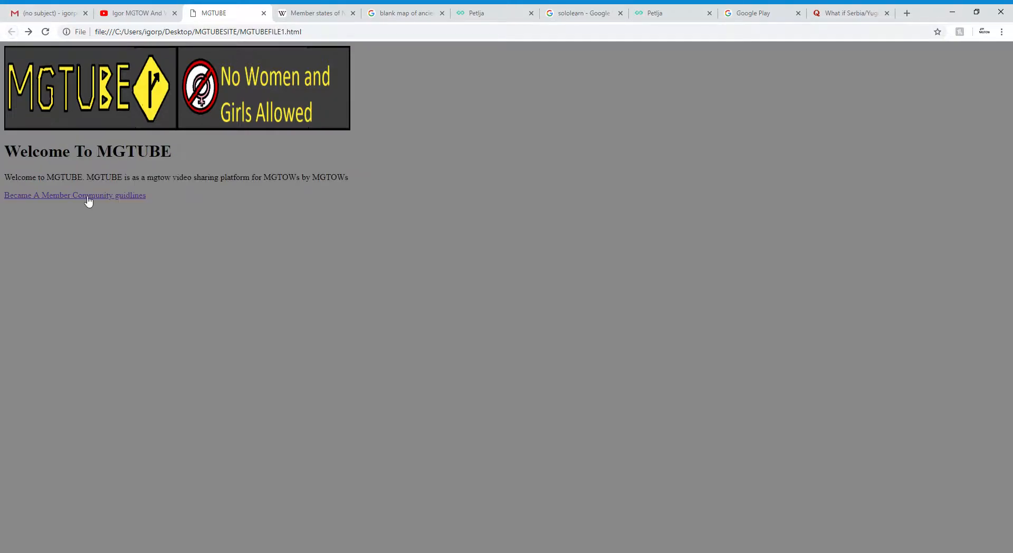
double_click(109, 195)
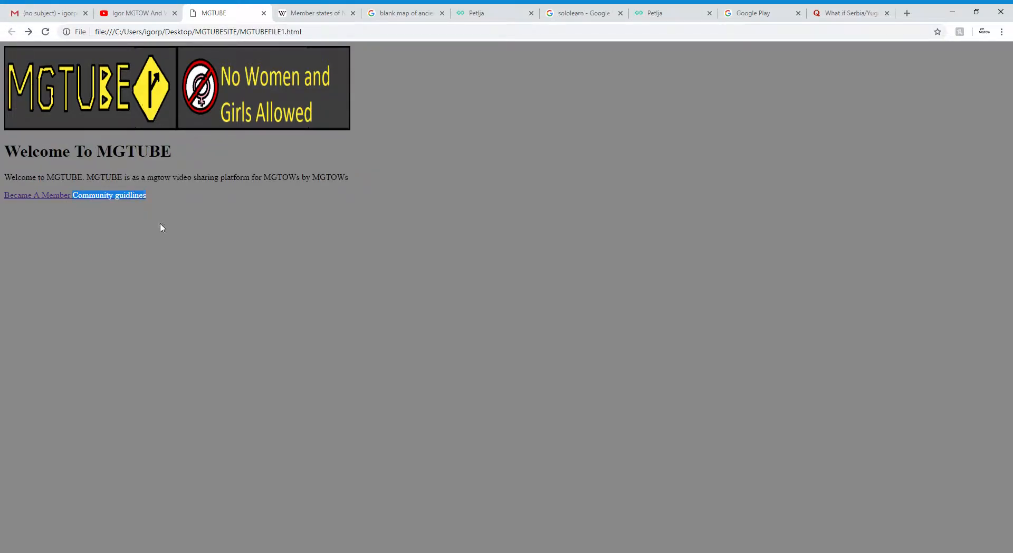
click(109, 195)
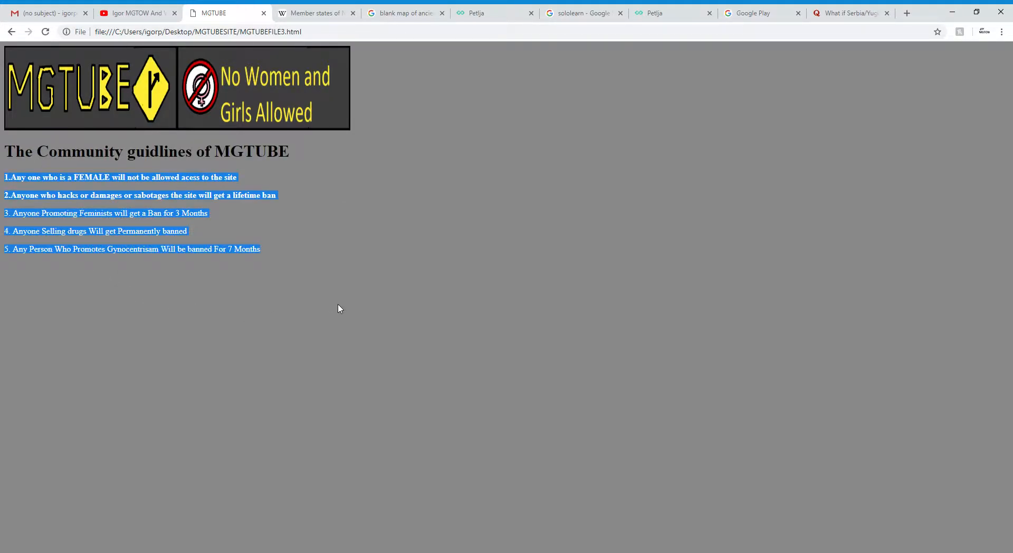
click(326, 329)
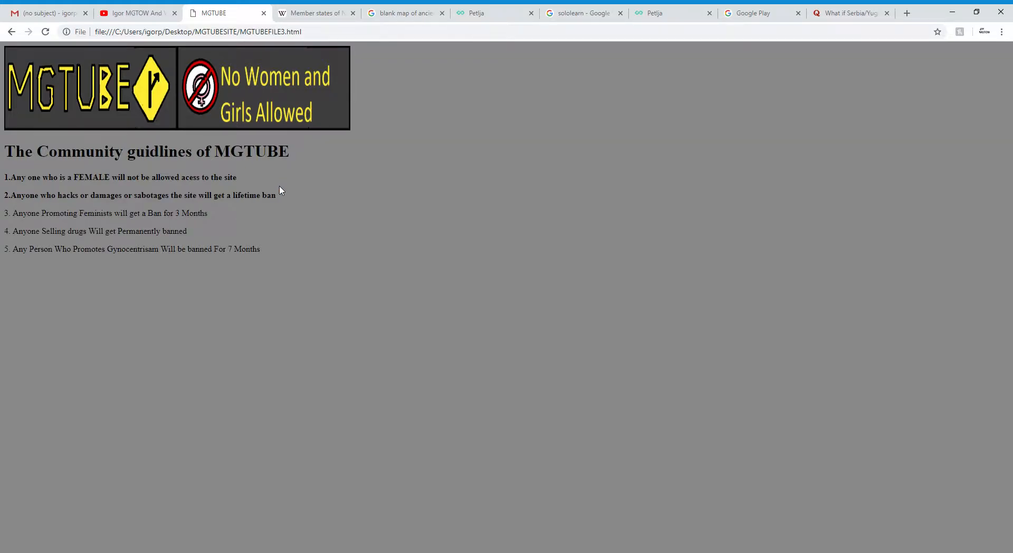
mouse_move(2, 201)
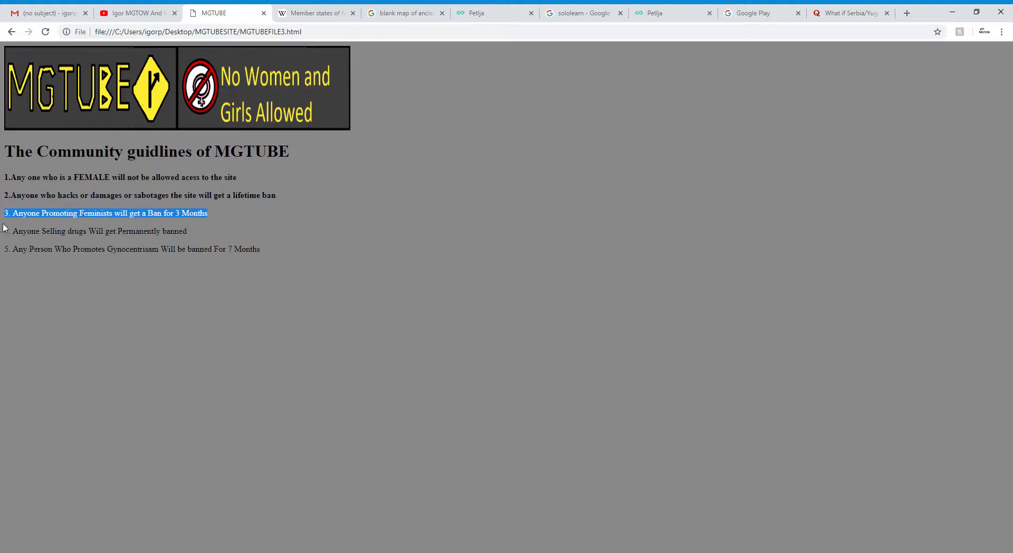
click(199, 235)
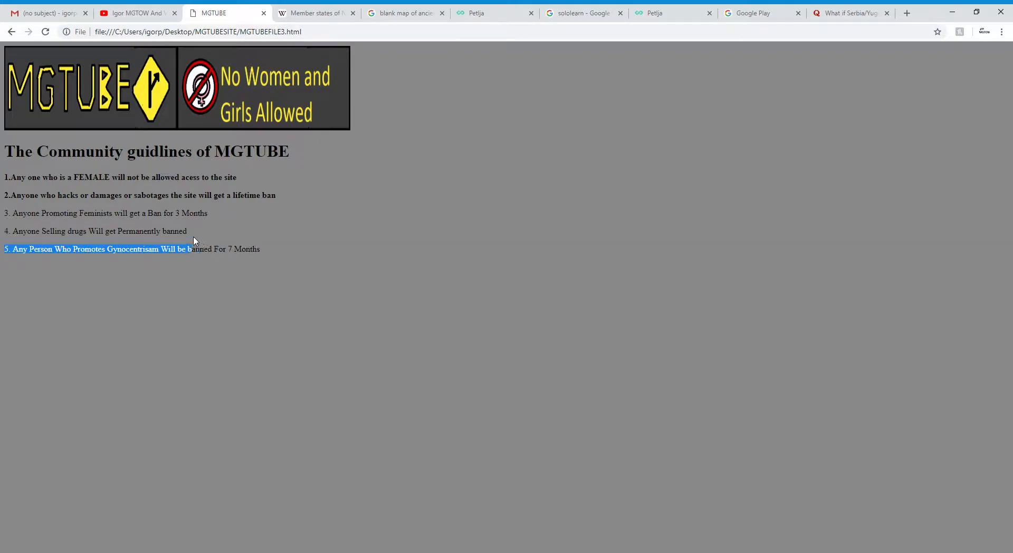
click(126, 260)
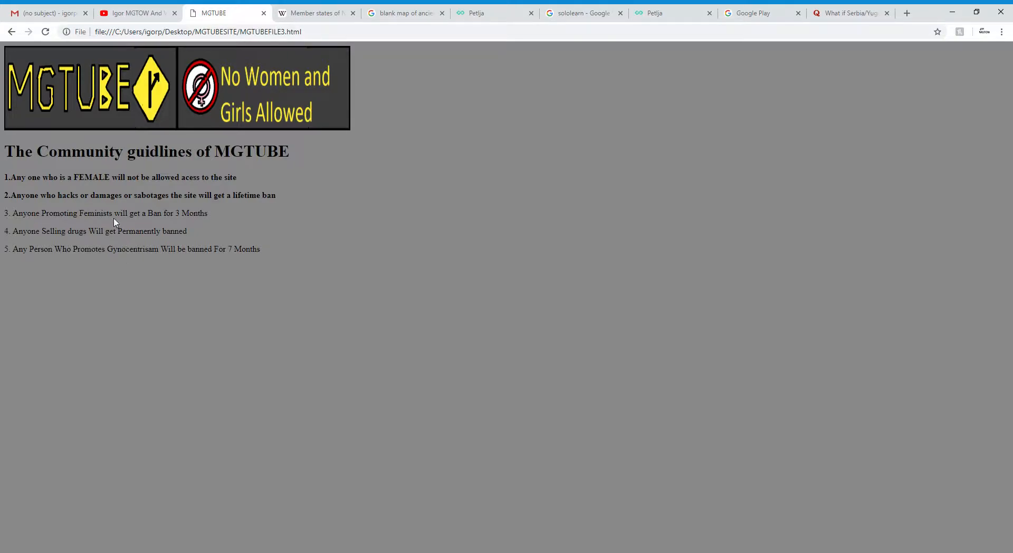
drag(148, 212, 210, 231)
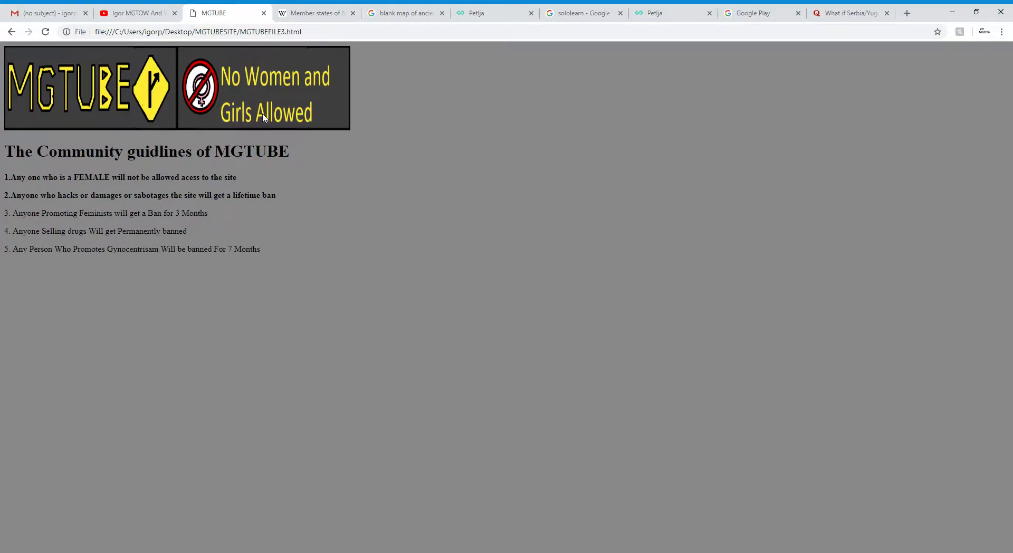
mouse_move(462, 94)
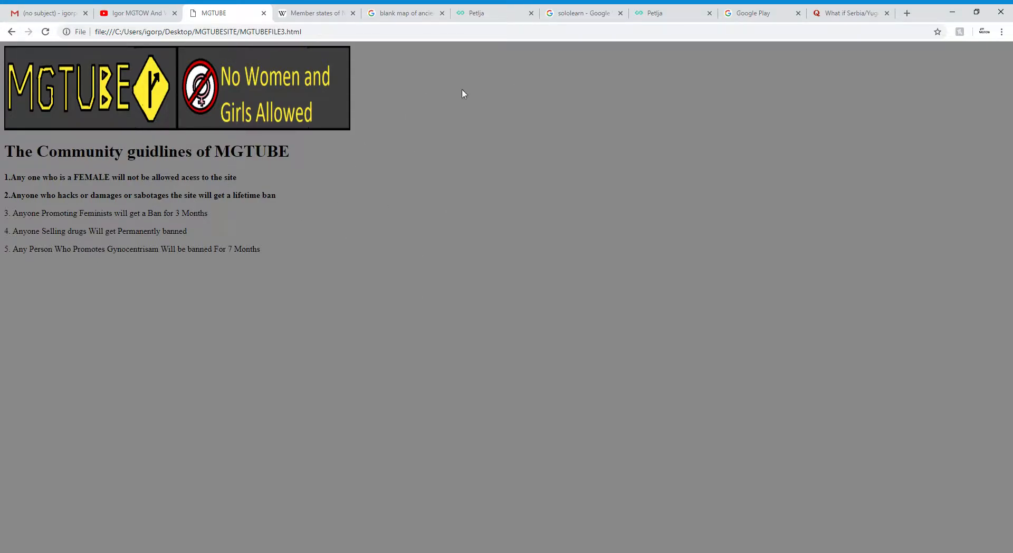
mouse_move(460, 67)
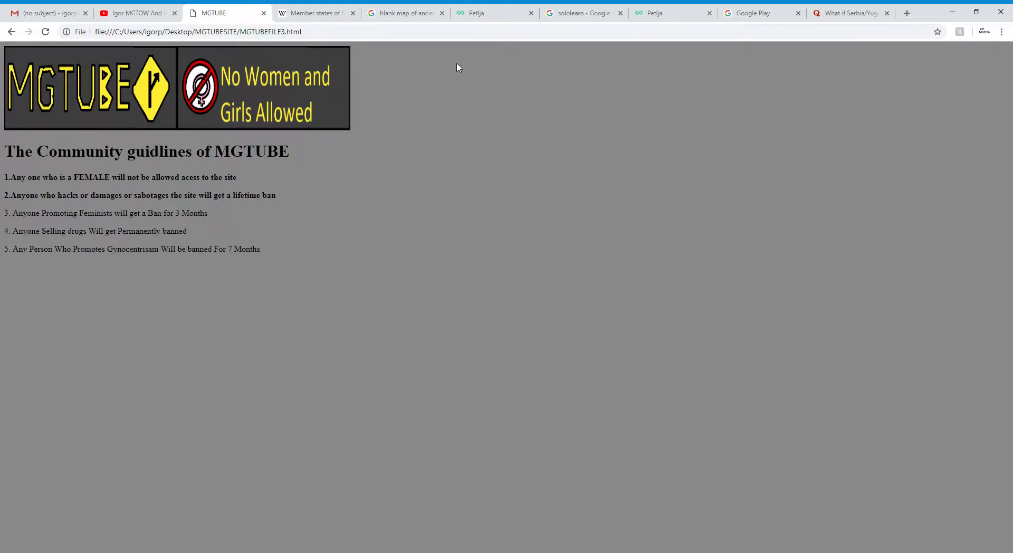
mouse_move(439, 115)
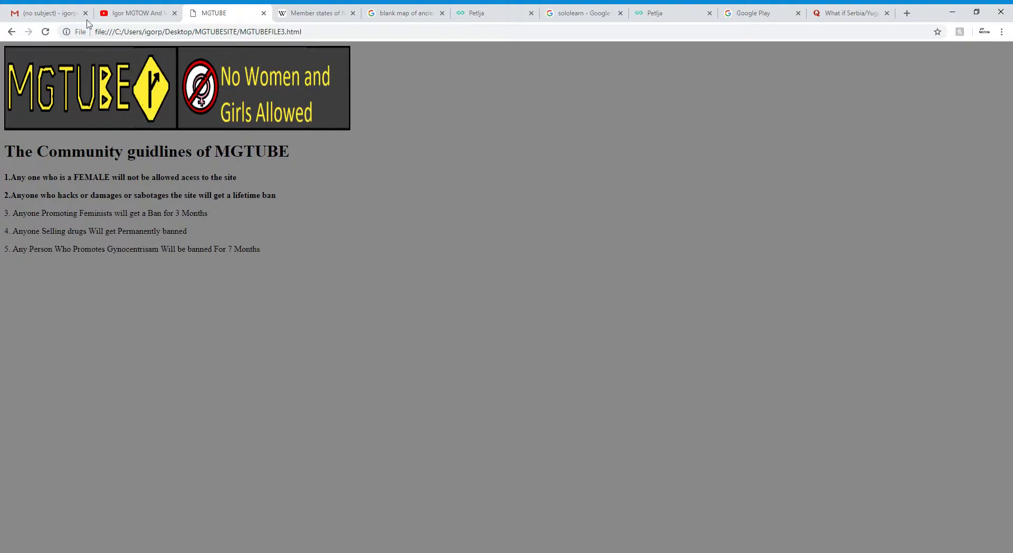
Step: Navigate back to MGTUBEFILE1.html, the welcome page, via the browser Back button
click(10, 31)
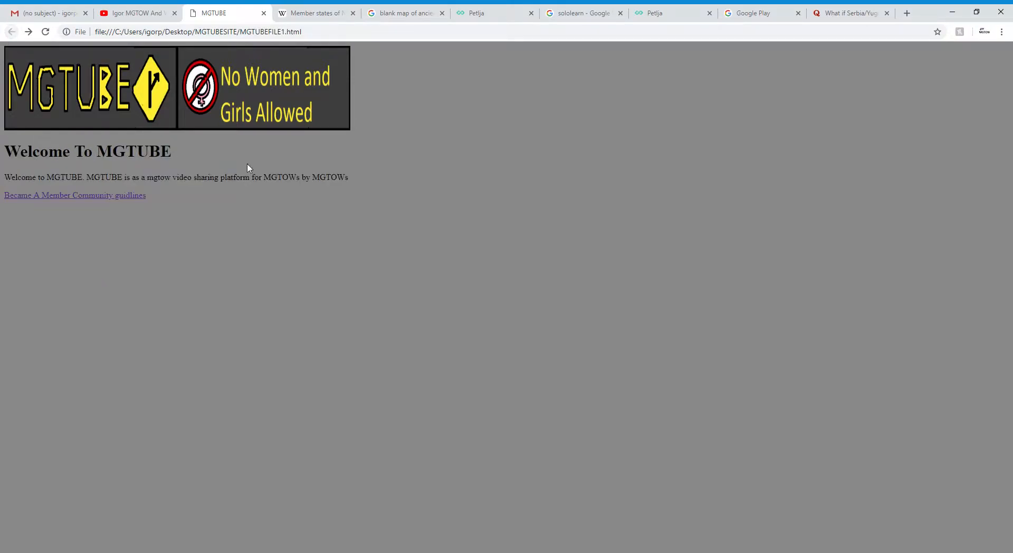
mouse_move(374, 164)
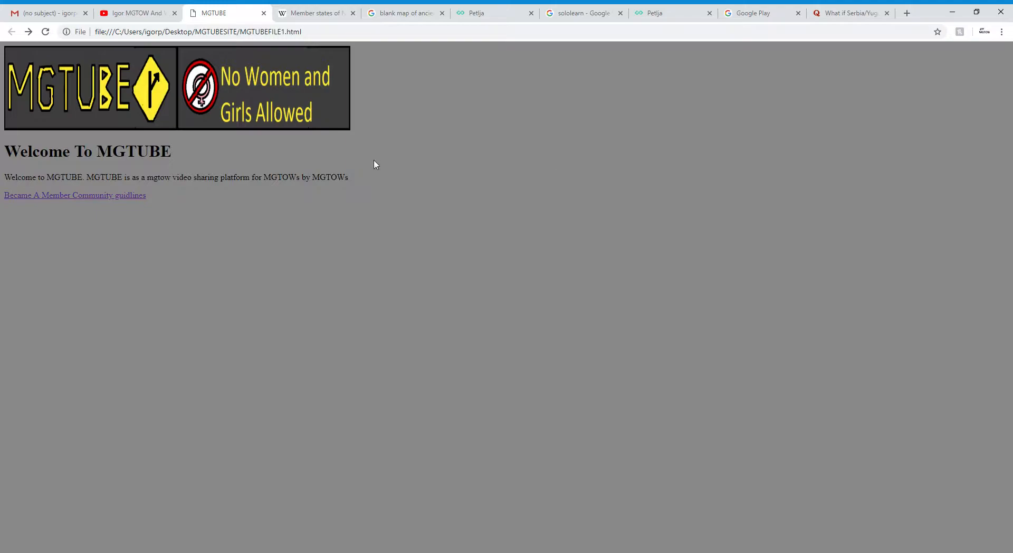
mouse_move(134, 168)
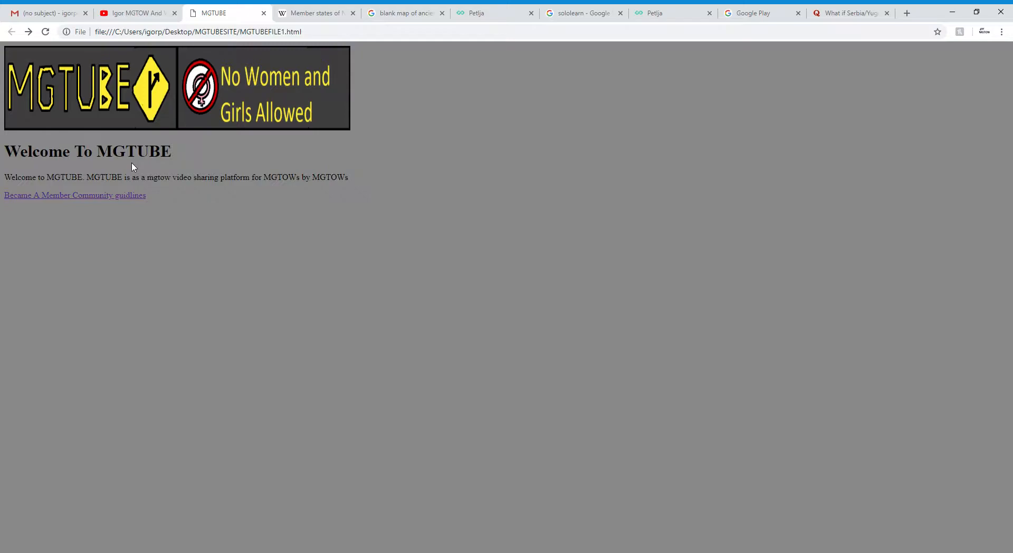
mouse_move(136, 195)
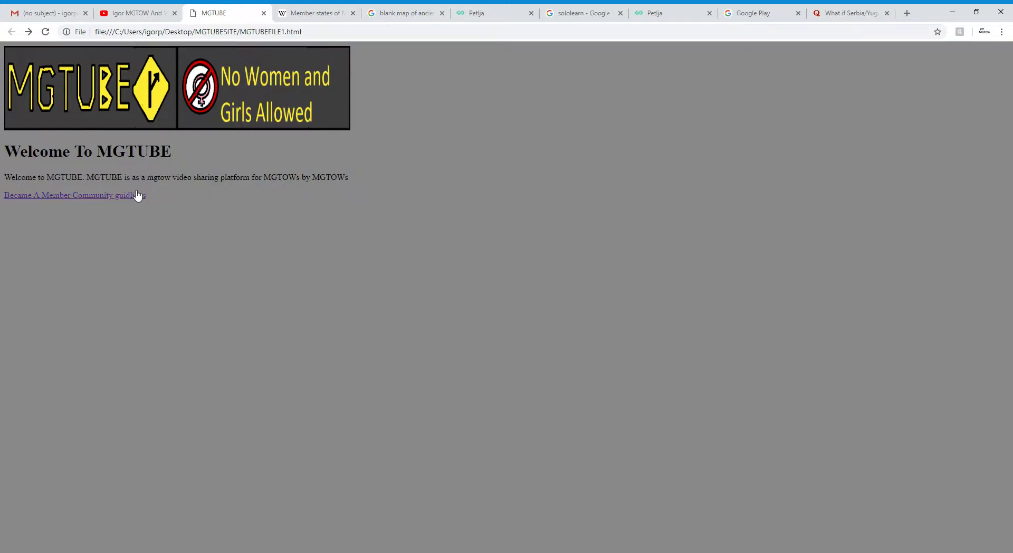